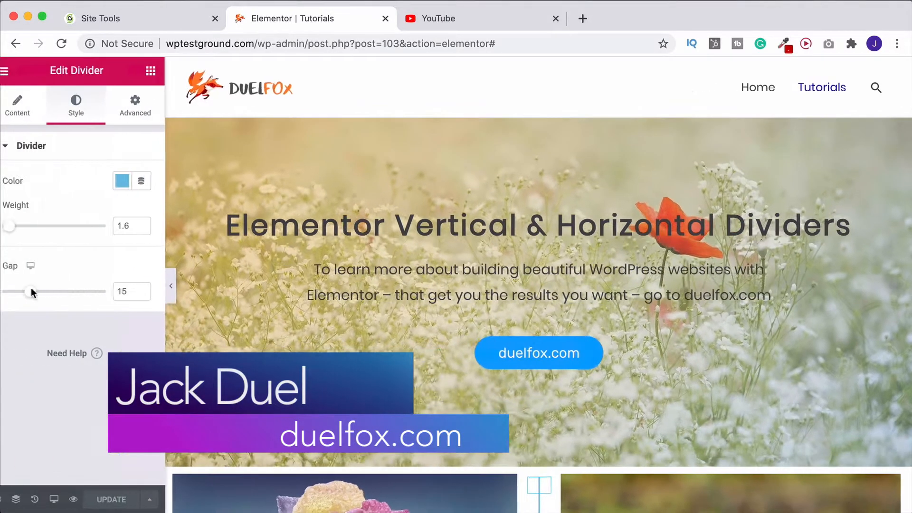
Place a 50 px Spacer between the hero heading and its description text
{"action": "left_click", "coordinate": [151, 71]}
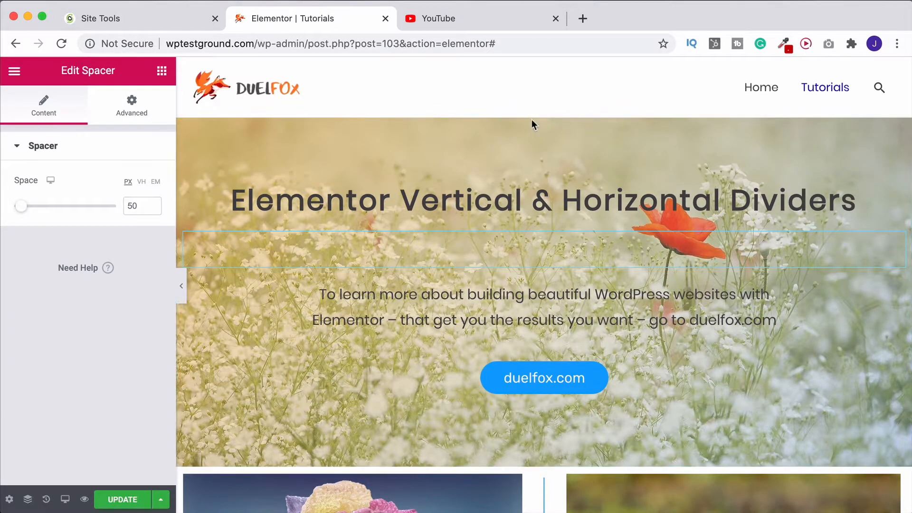
{"action": "scroll", "scroll_direction": "down", "scroll_amount": 3}
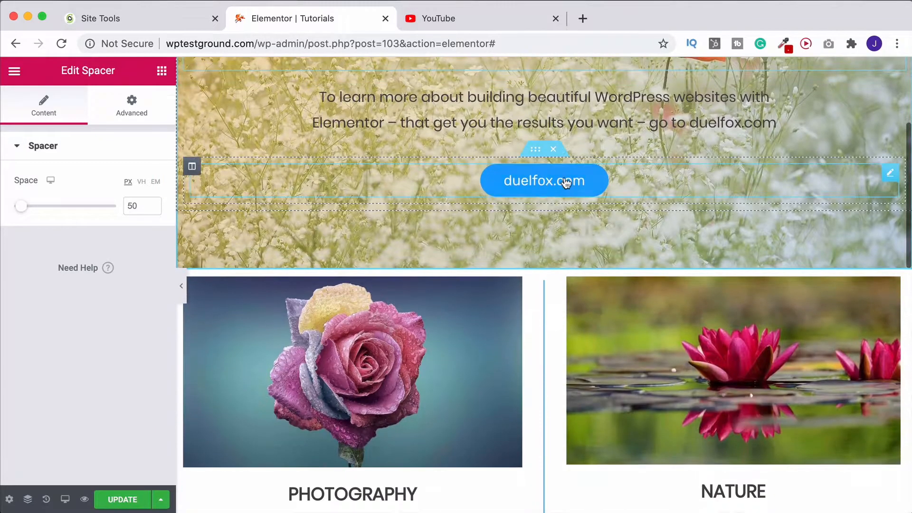
{"action": "scroll", "scroll_direction": "down", "scroll_amount": 3}
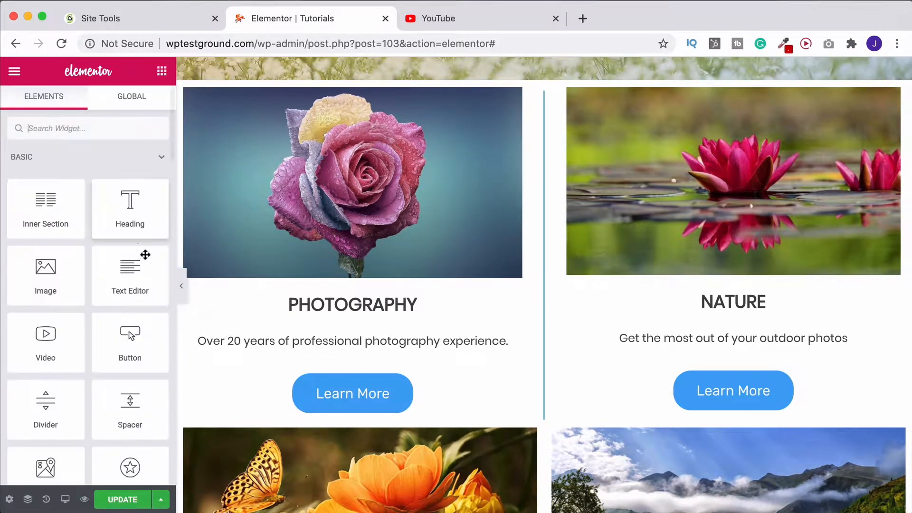
Add a single-column section above the image columns and drop a Spacer into it
{"action": "left_click", "coordinate": [353, 304]}
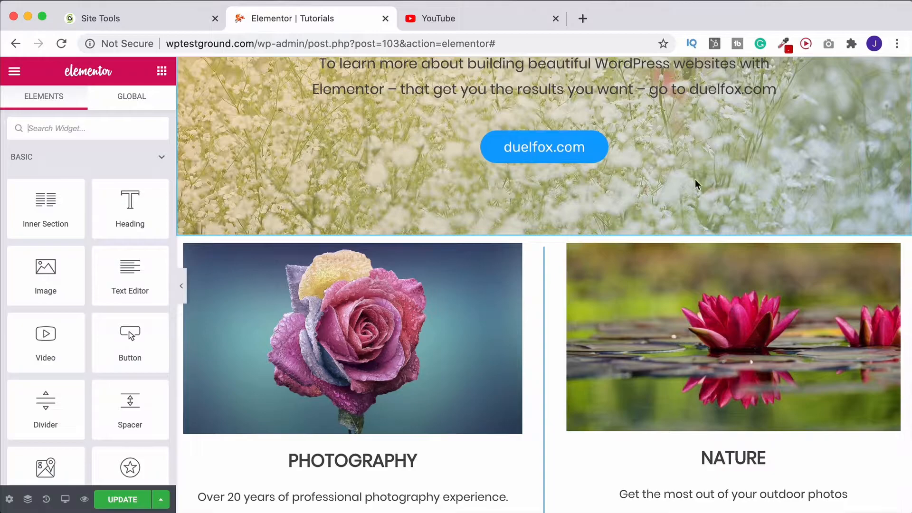
{"action": "scroll", "scroll_direction": "down", "scroll_amount": 3}
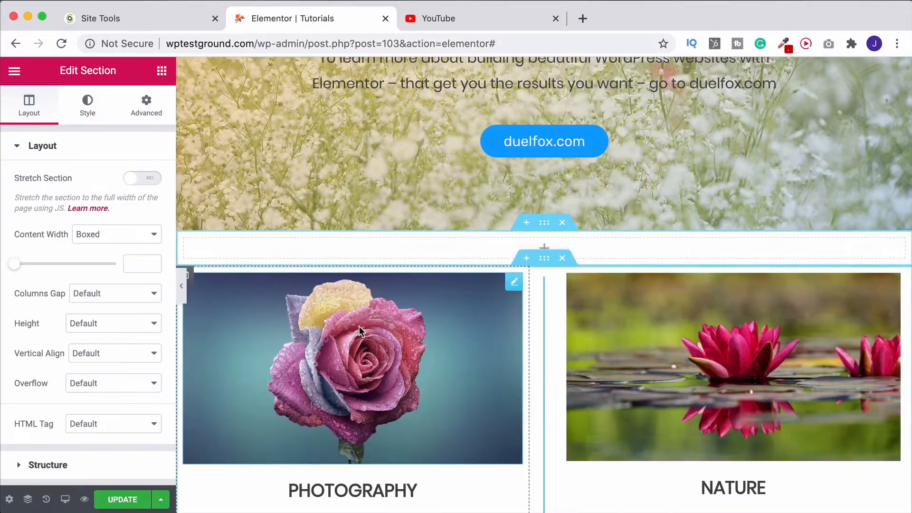
{"action": "left_click", "coordinate": [162, 72]}
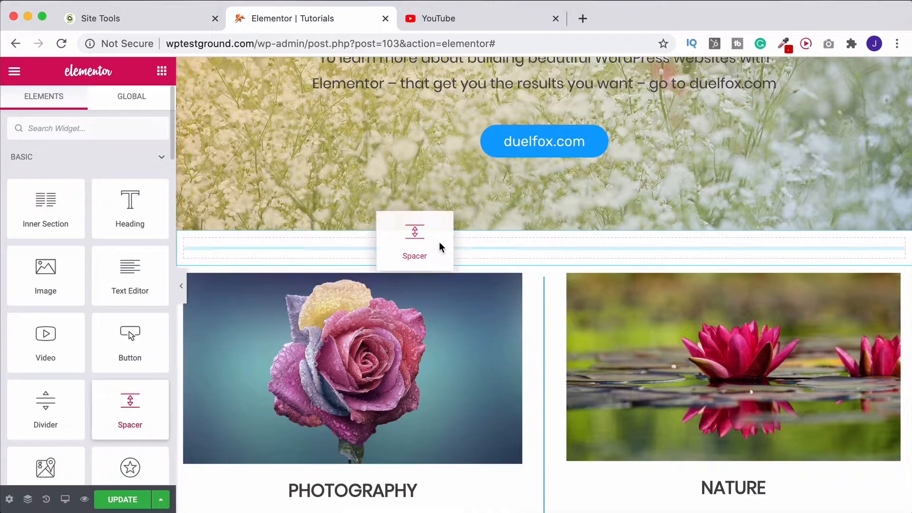
{"action": "left_click", "coordinate": [414, 238]}
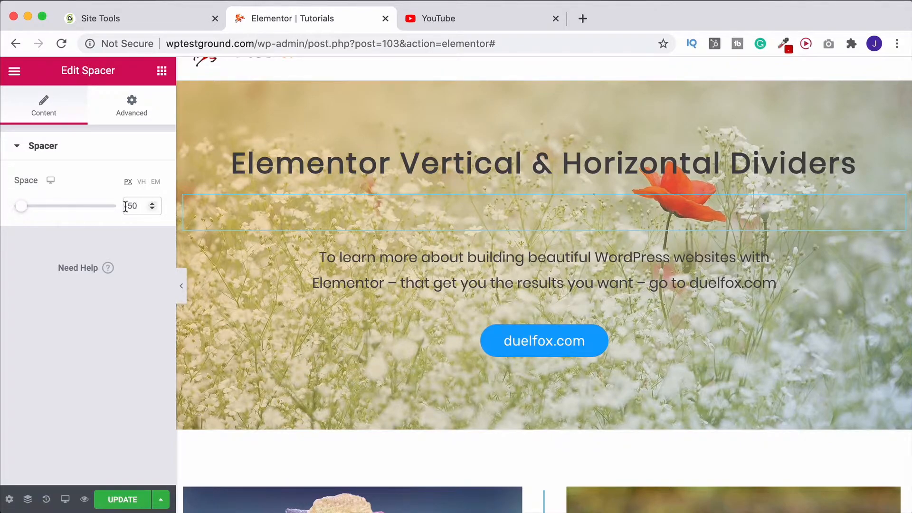
Try the hero spacer at 199, 25, 10 and 43 px, then delete it
{"action": "left_click_drag", "start_coordinate": [22, 205], "coordinate": [47, 205]}
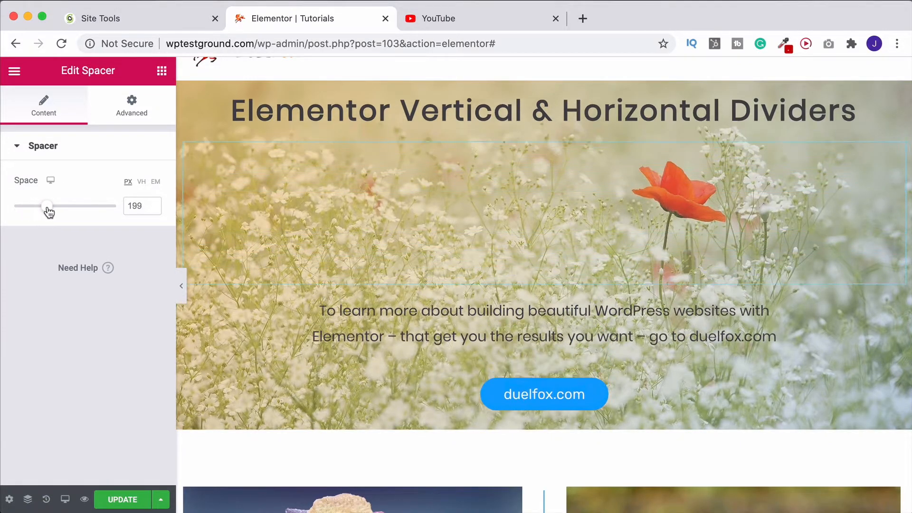
{"action": "left_click_drag", "start_coordinate": [47, 205], "coordinate": [17, 205]}
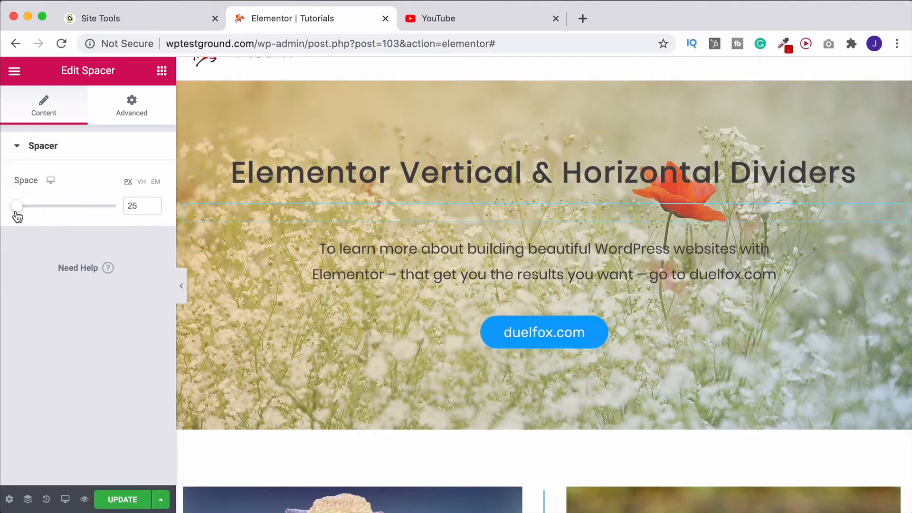
{"action": "left_click_drag", "start_coordinate": [18, 206], "coordinate": [12, 205]}
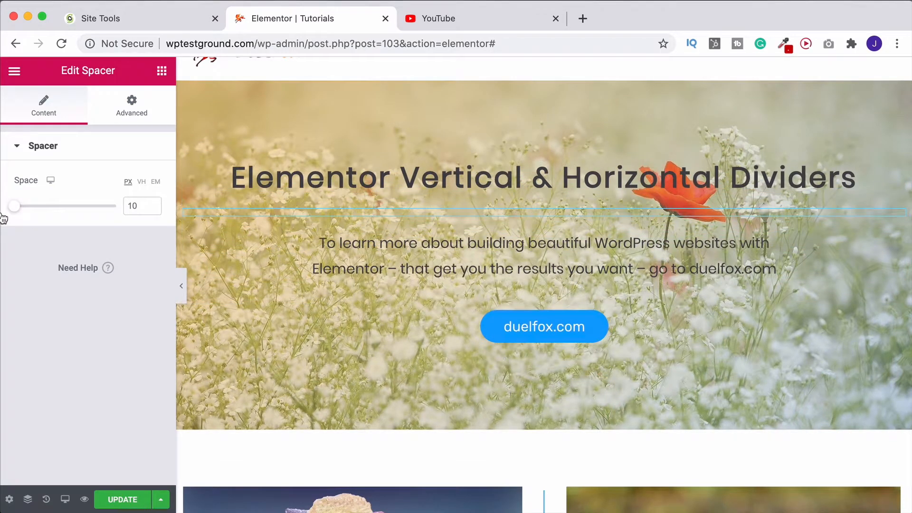
{"action": "left_click", "coordinate": [140, 206]}
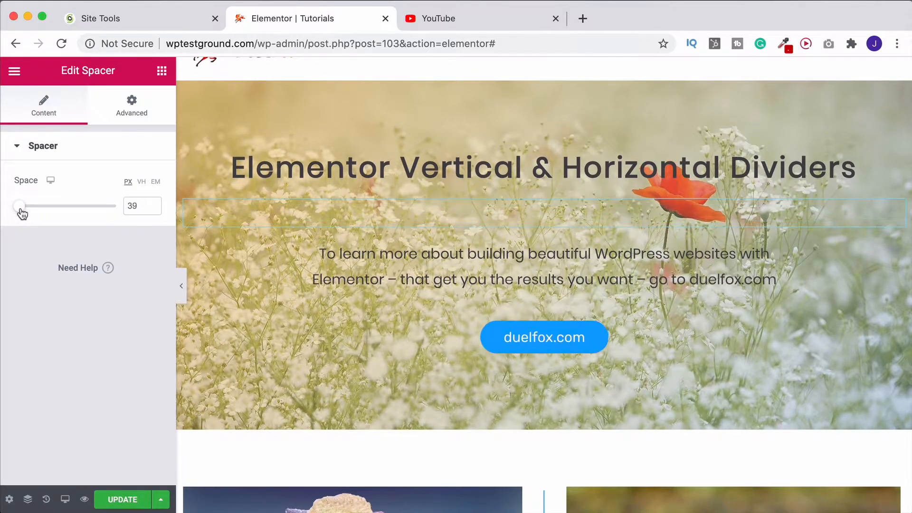
{"action": "left_click_drag", "start_coordinate": [19, 205], "coordinate": [22, 206]}
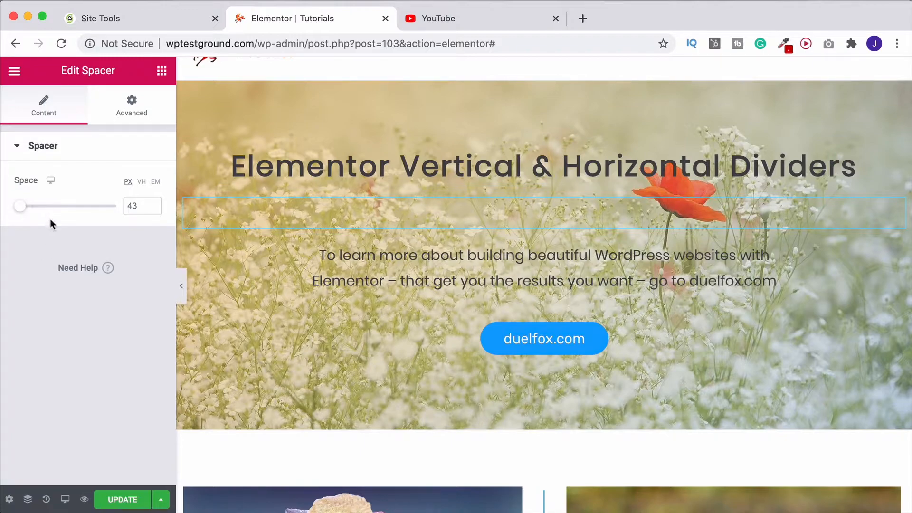
{"action": "mouse_move", "coordinate": [101, 212]}
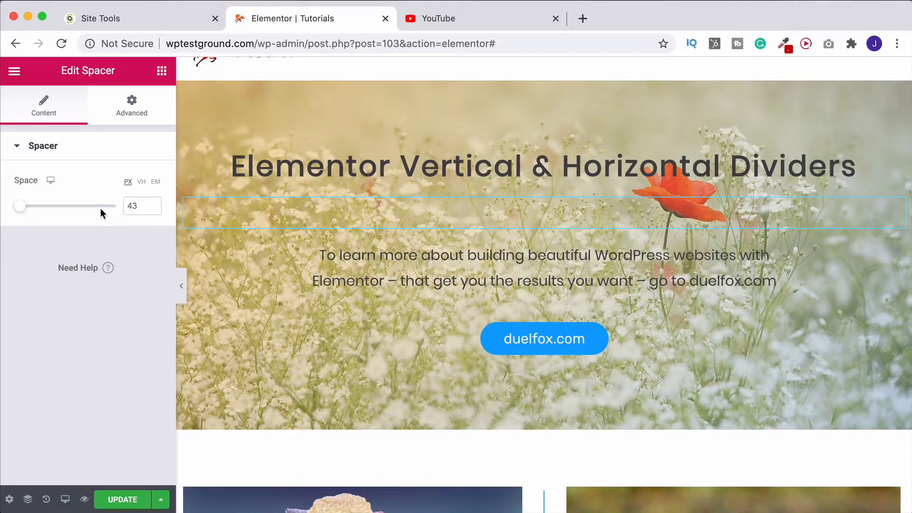
{"action": "right_click", "coordinate": [543, 211]}
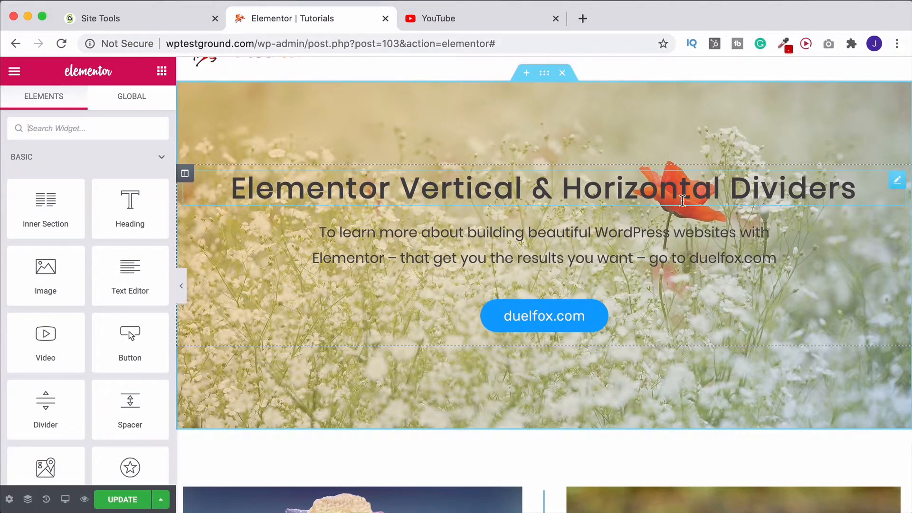
Set the hero heading's bottom margin to 36, then back to 0
{"action": "left_click", "coordinate": [898, 180]}
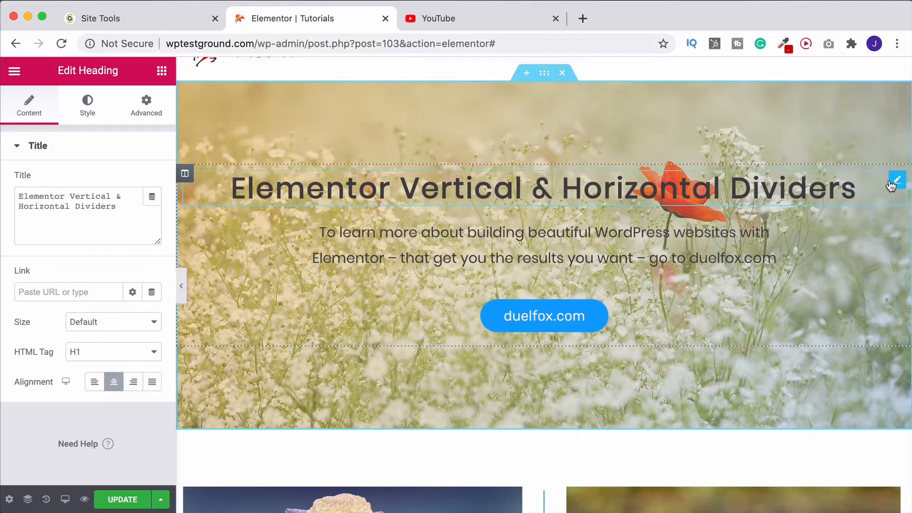
{"action": "left_click", "coordinate": [146, 105]}
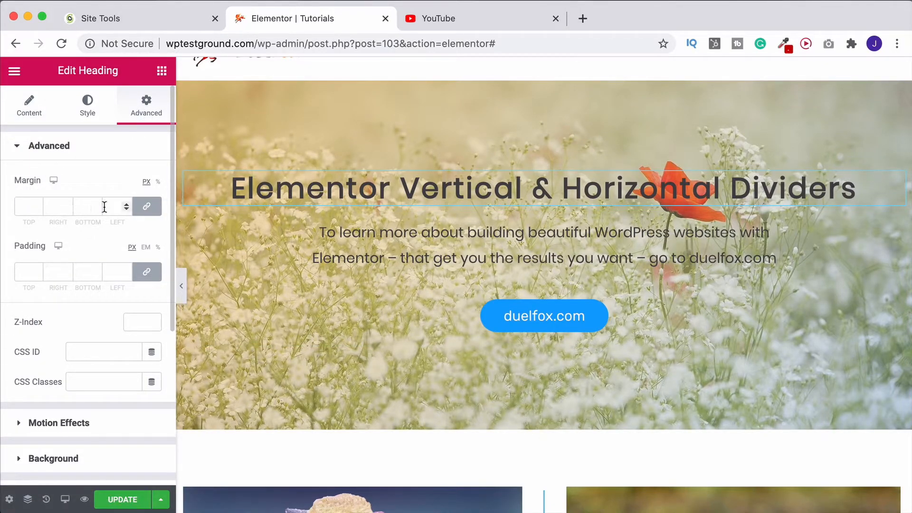
{"action": "mouse_move", "coordinate": [146, 272]}
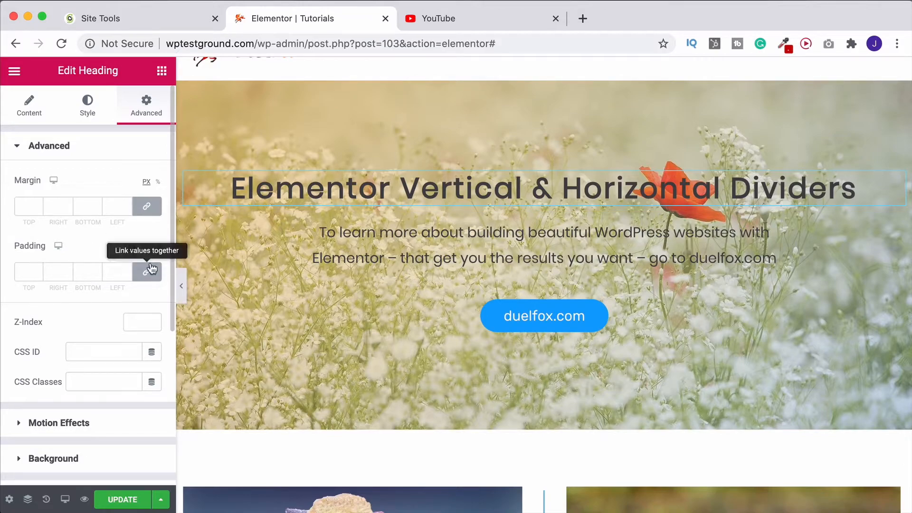
{"action": "type", "text": "1"}
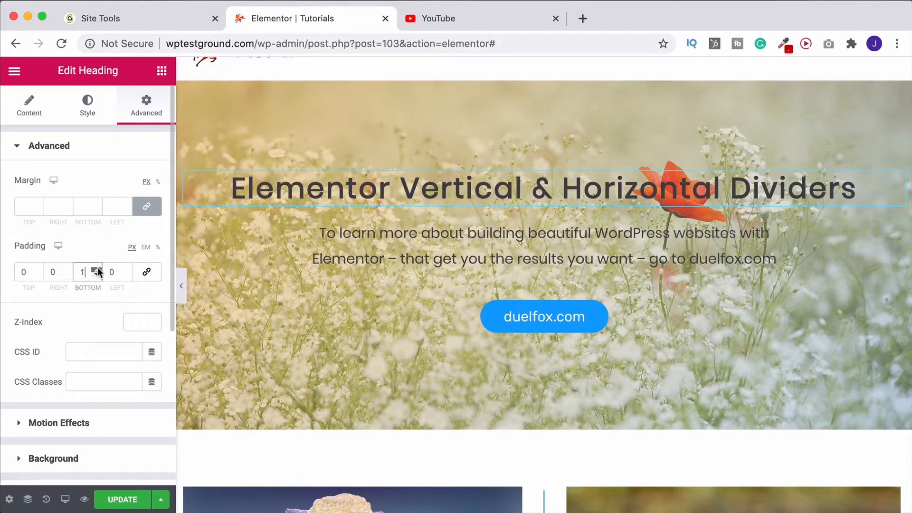
{"action": "type", "text": "33"}
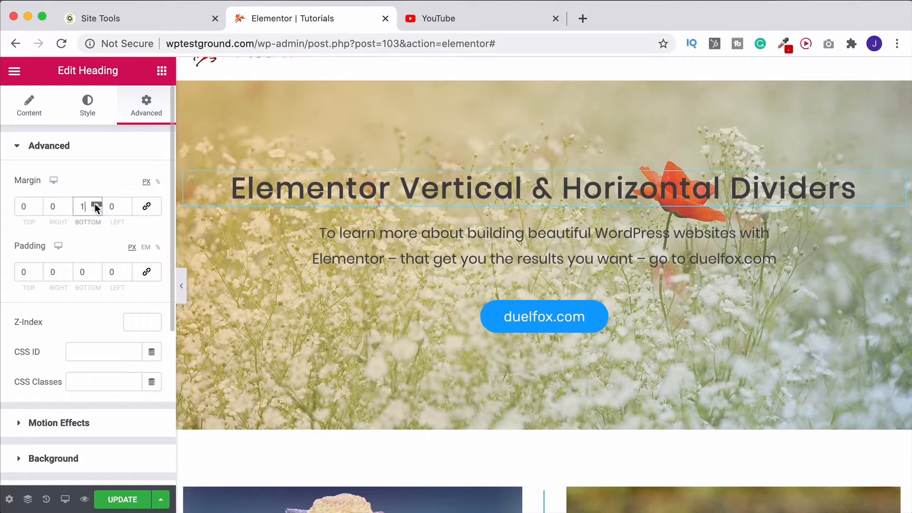
{"action": "type", "text": "36"}
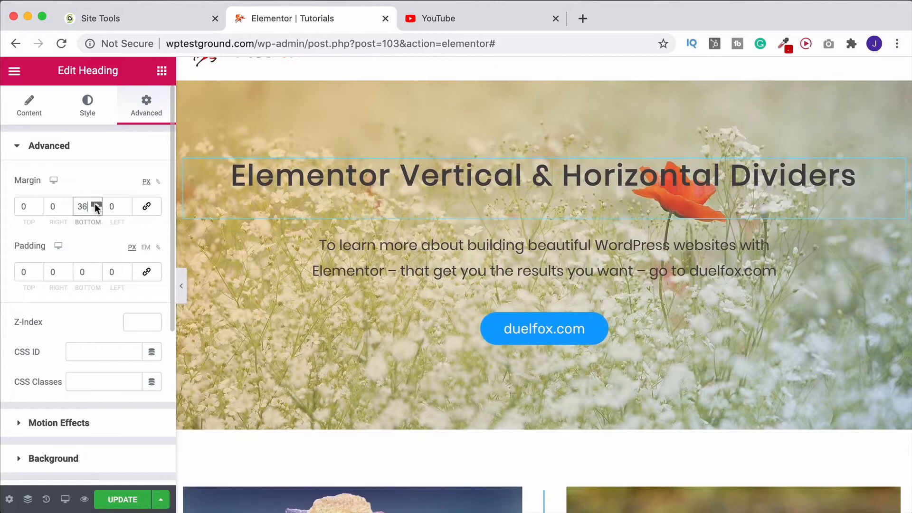
{"action": "left_click", "coordinate": [96, 203]}
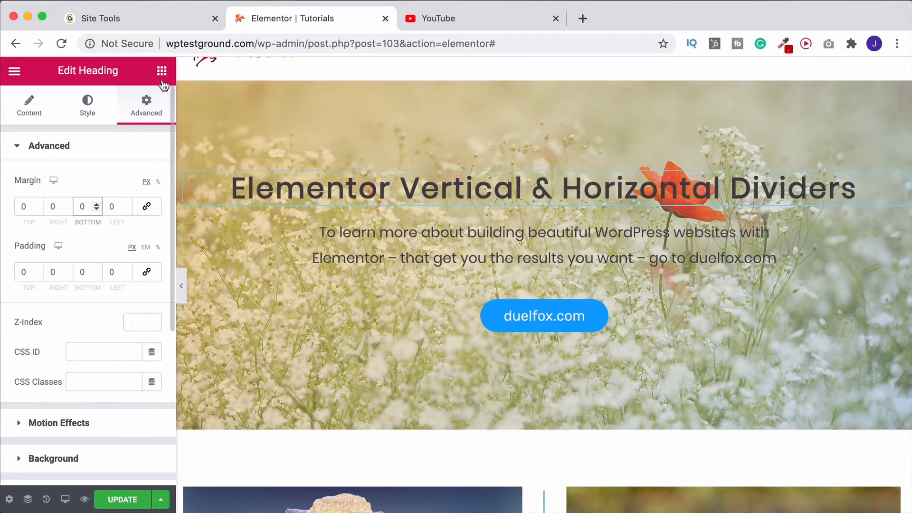
Restore the 50 px Spacer below the hero heading
{"action": "left_click", "coordinate": [161, 72]}
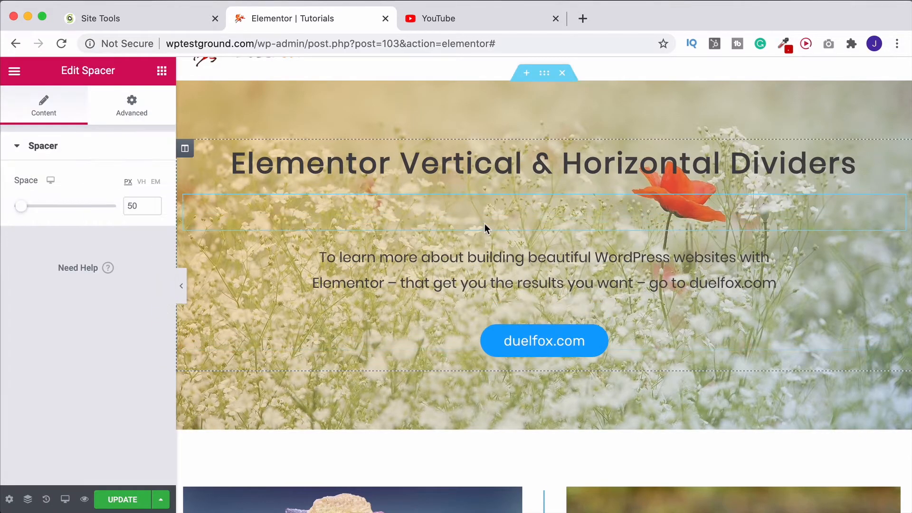
{"action": "mouse_move", "coordinate": [21, 206]}
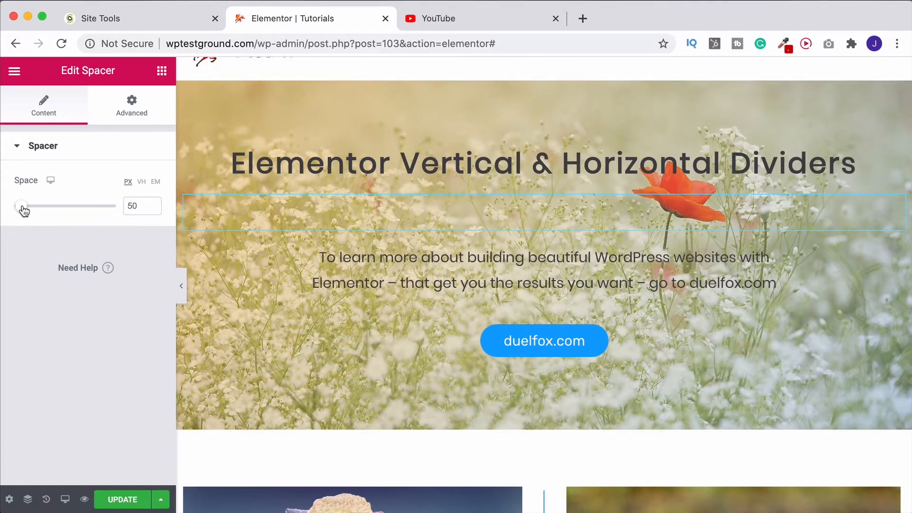
Shrink the hero spacer to 10 px and leave a 50 px Spacer below the duelfox.com button
{"action": "left_click_drag", "start_coordinate": [23, 206], "coordinate": [12, 207]}
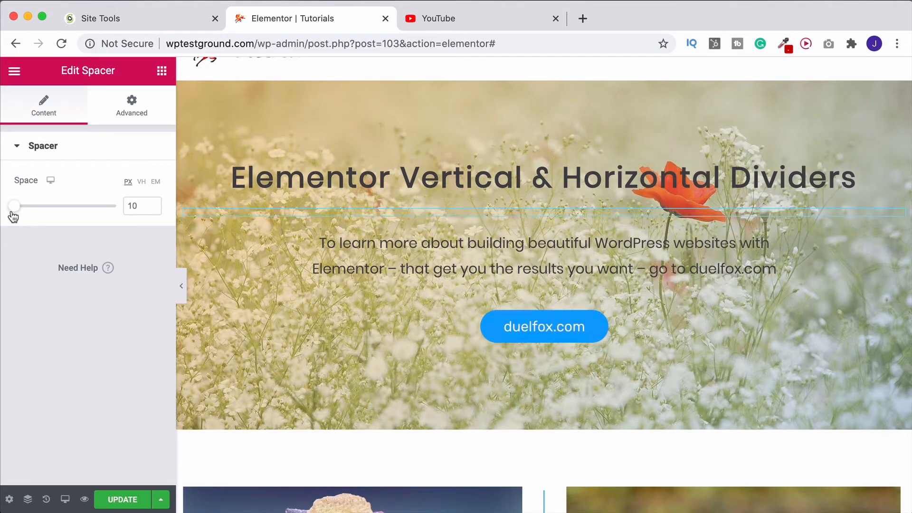
{"action": "scroll", "scroll_direction": "down", "scroll_amount": 3}
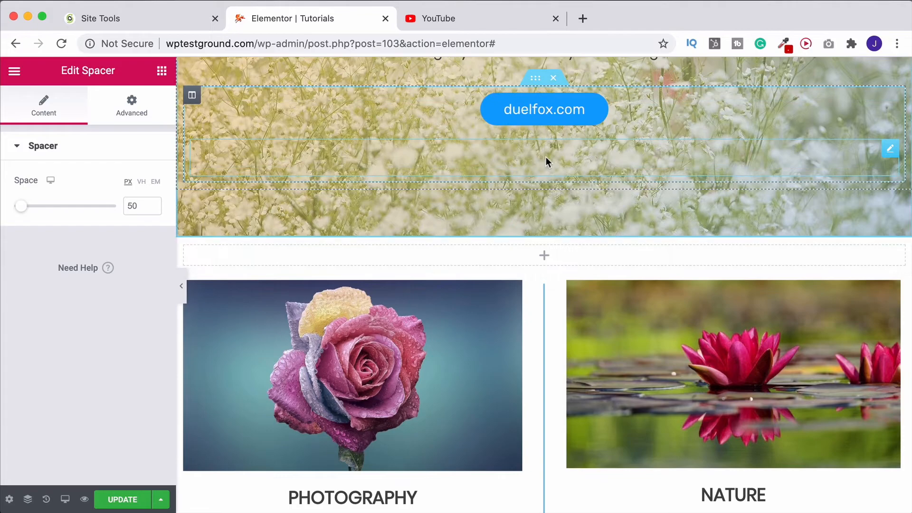
{"action": "mouse_move", "coordinate": [553, 149]}
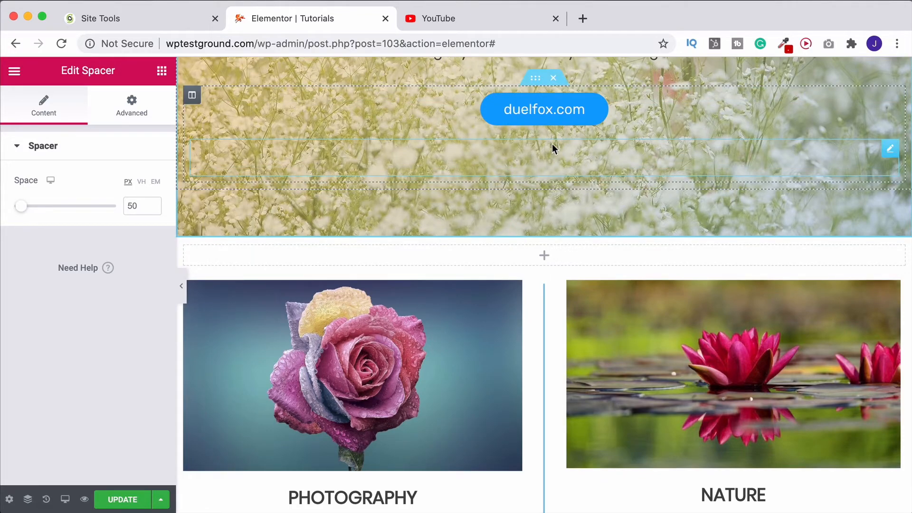
Add a new section above the image columns holding a 50 px Spacer
{"action": "scroll", "scroll_direction": "down", "scroll_amount": 3}
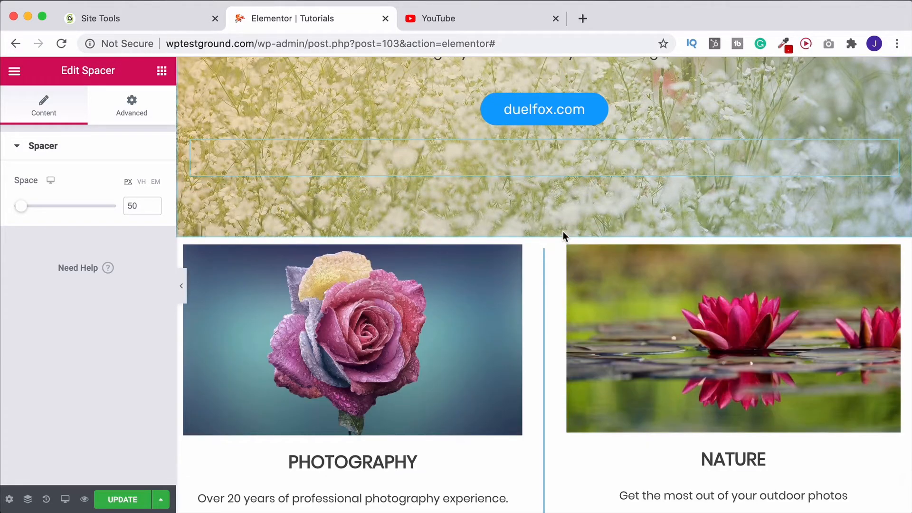
{"action": "scroll", "scroll_direction": "down", "scroll_amount": 3}
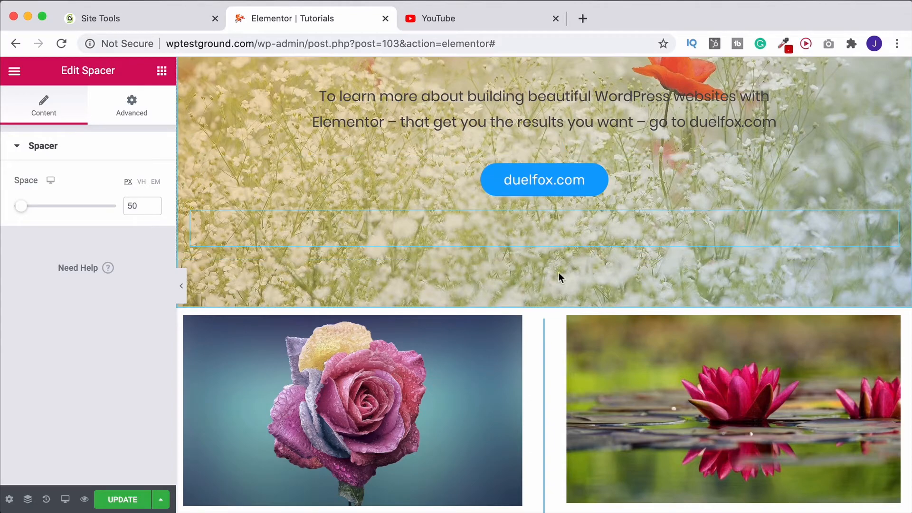
{"action": "mouse_move", "coordinate": [528, 307]}
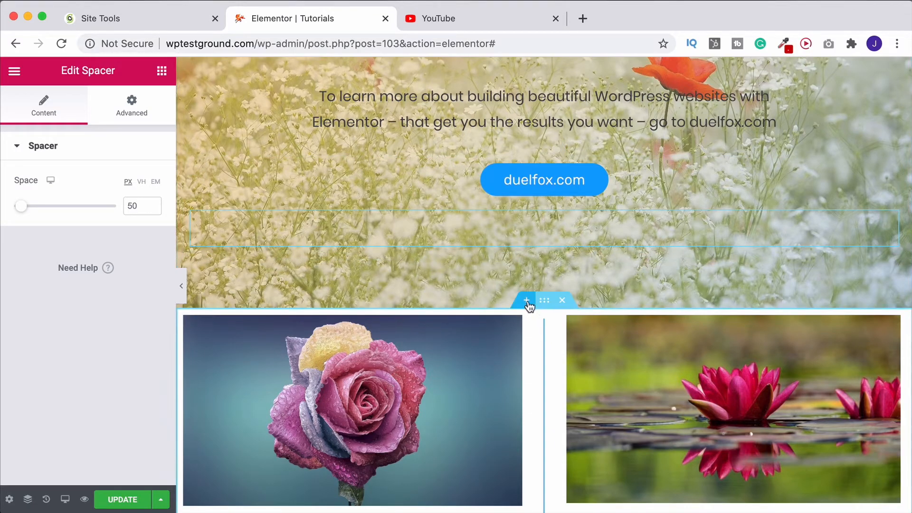
{"action": "left_click", "coordinate": [526, 300]}
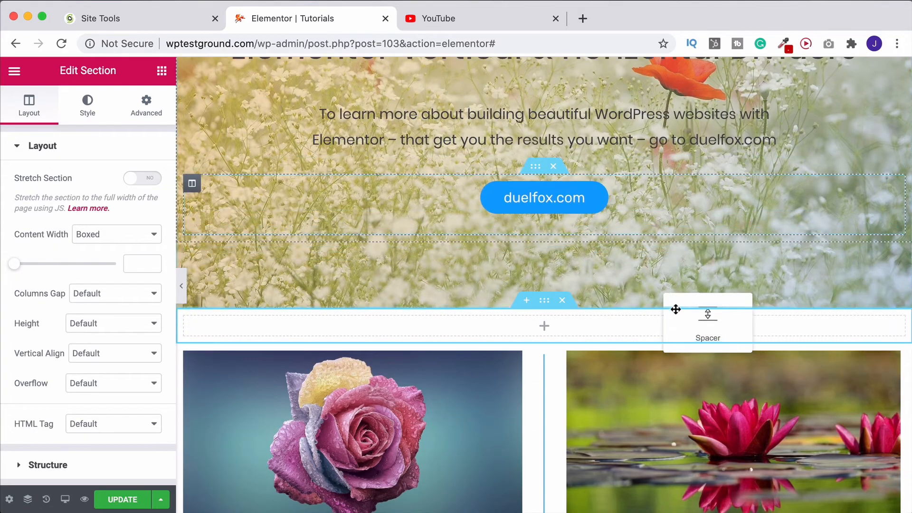
{"action": "left_click", "coordinate": [707, 323]}
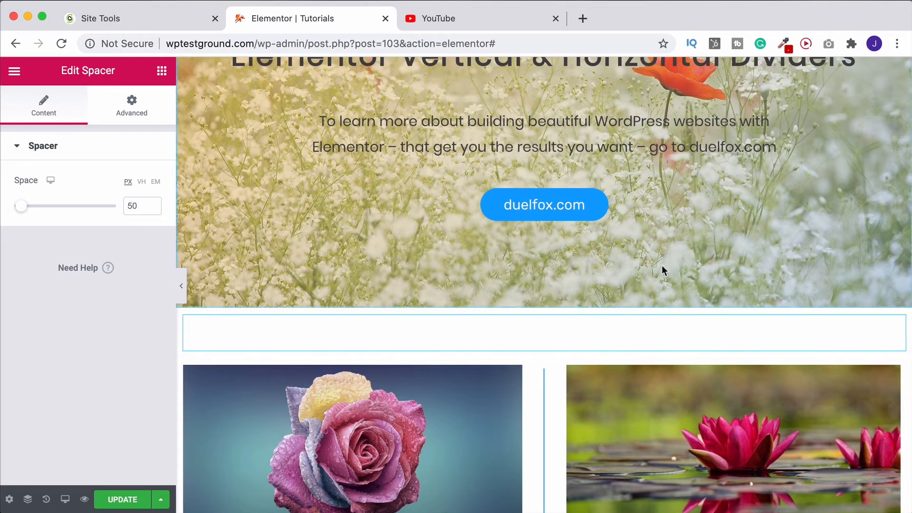